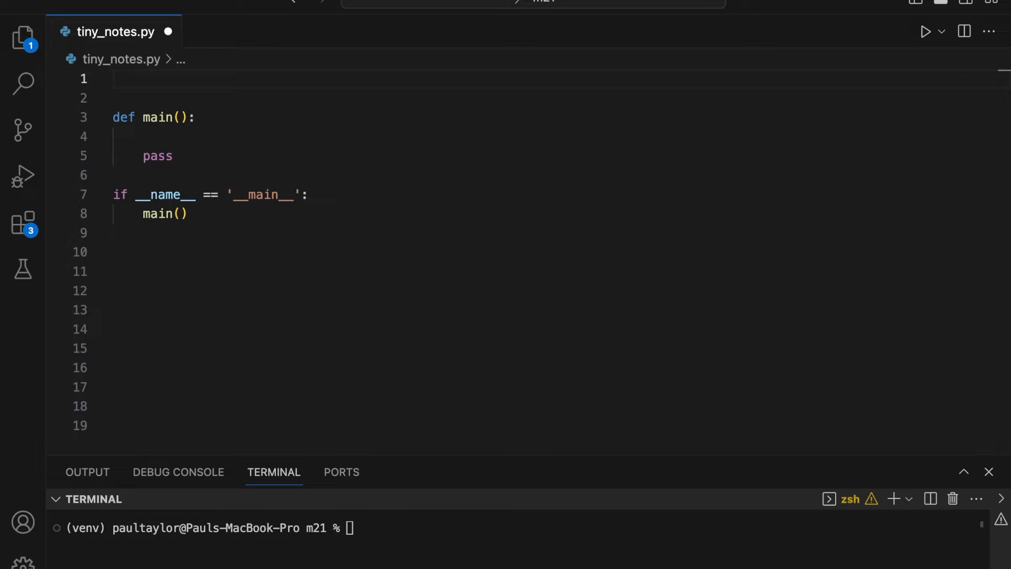
- Add 'from music21 import *' and assign tiny_stream = converter.parse() inside main
{"action": "type", "text": "from"}
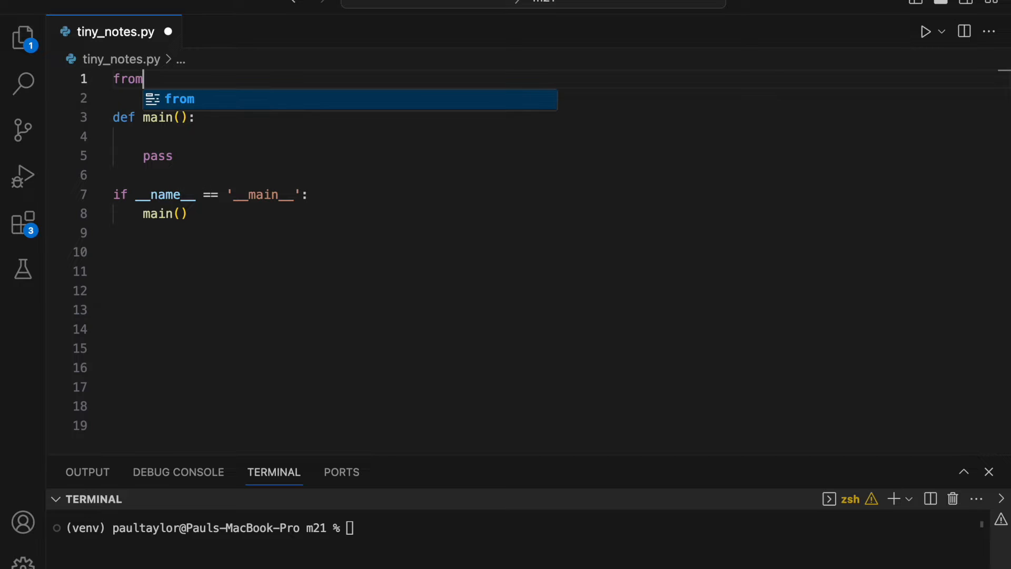
{"action": "type", "text": "music21 import *"}
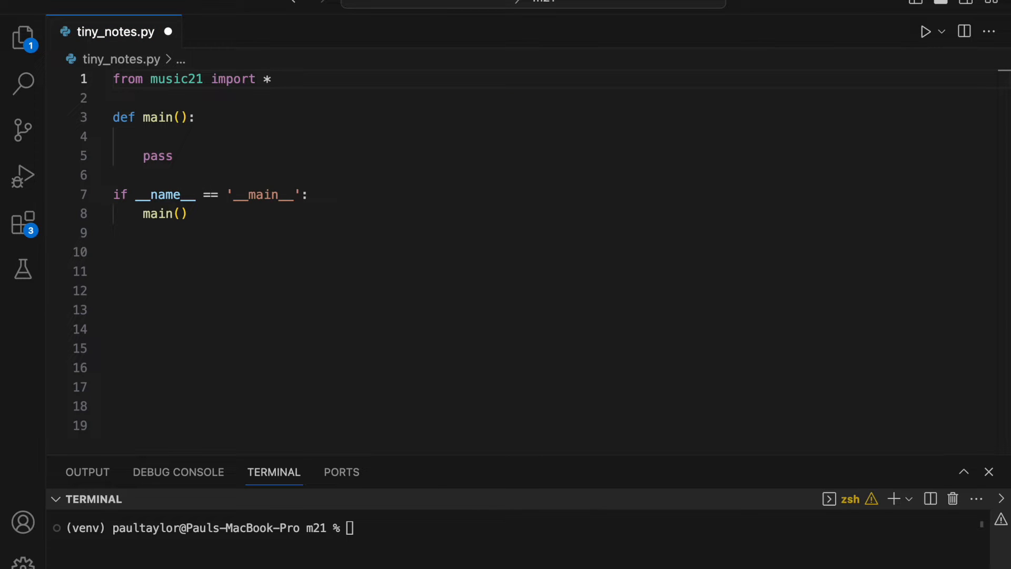
{"action": "type", "text": "tiny_s"}
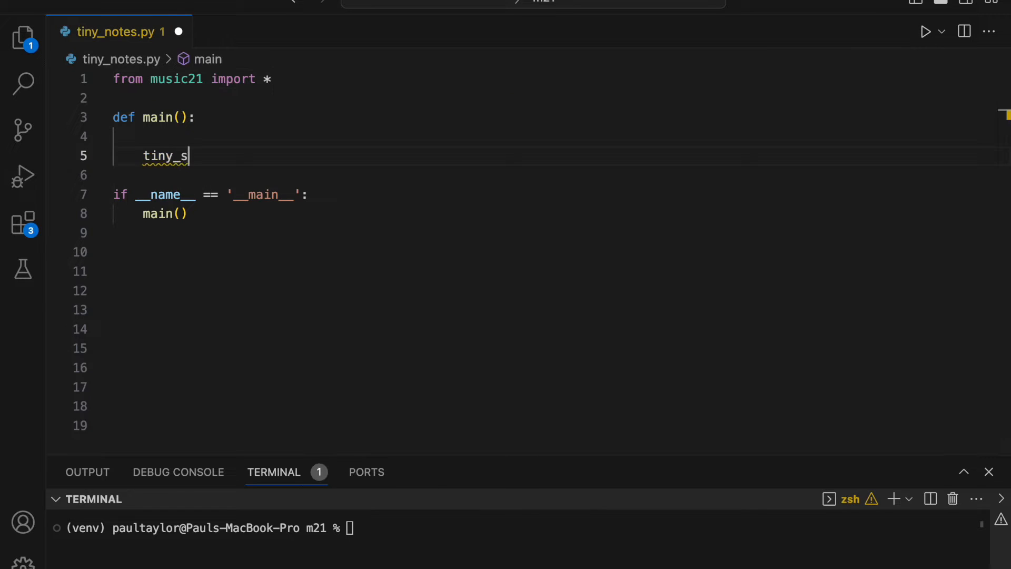
{"action": "type", "text": "tream ="}
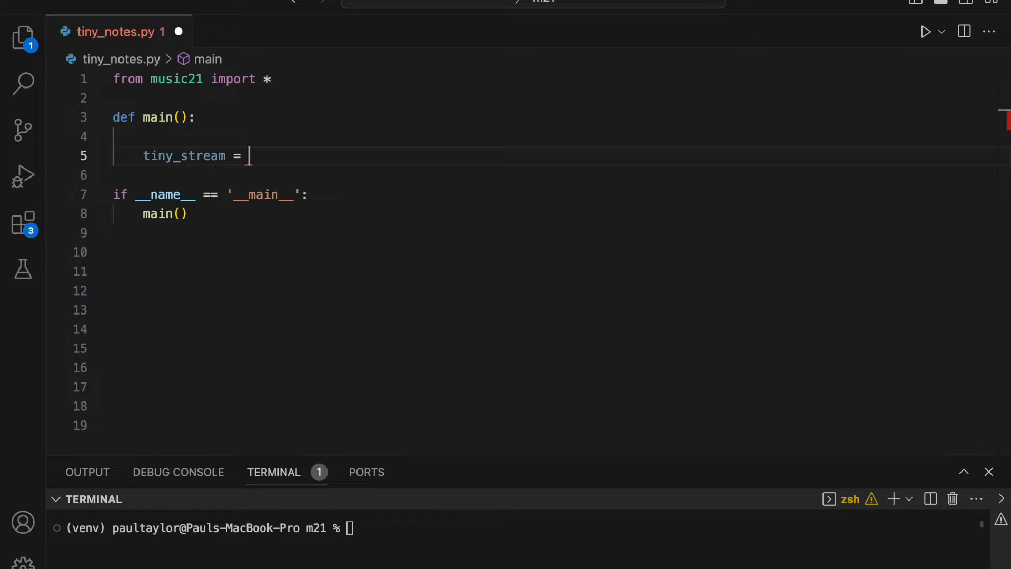
{"action": "type", "text": "converter.parse()"}
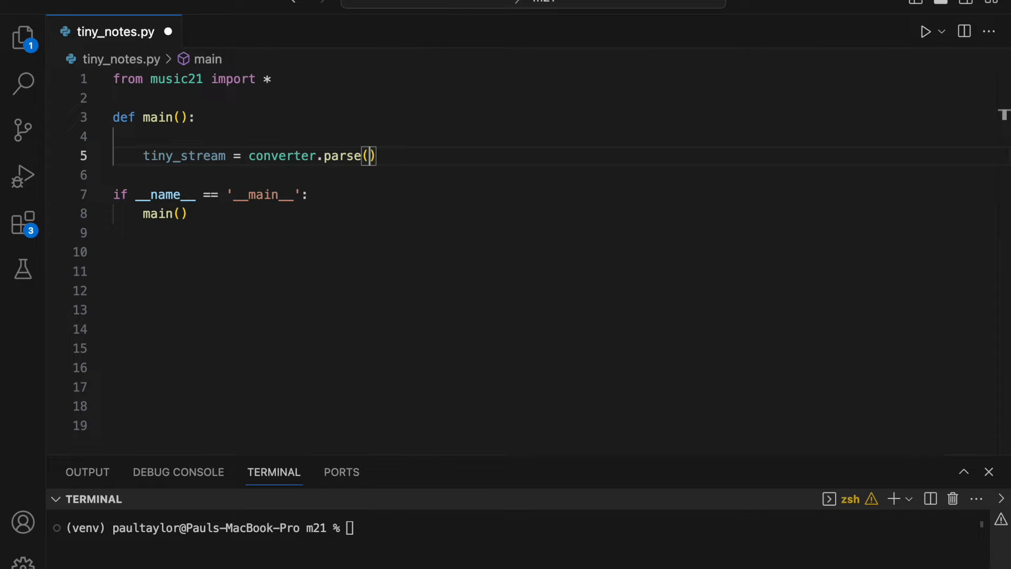
- Fill converter.parse with "tinyNotation: 2/4 c d c# cn e- en" and add tiny_stream.show()
{"action": "type", "text": "\"\""}
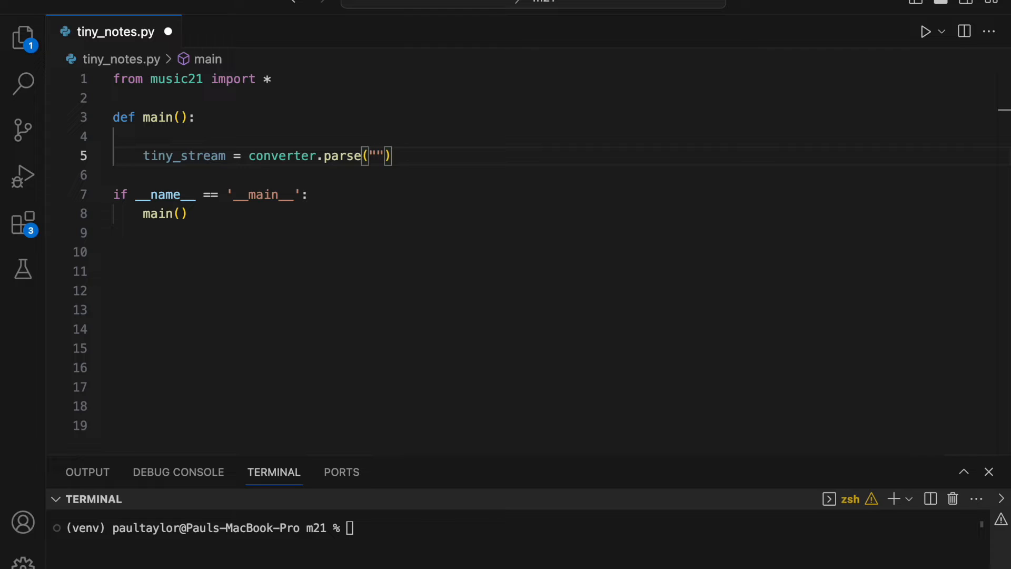
{"action": "type", "text": "tinyNotation:"}
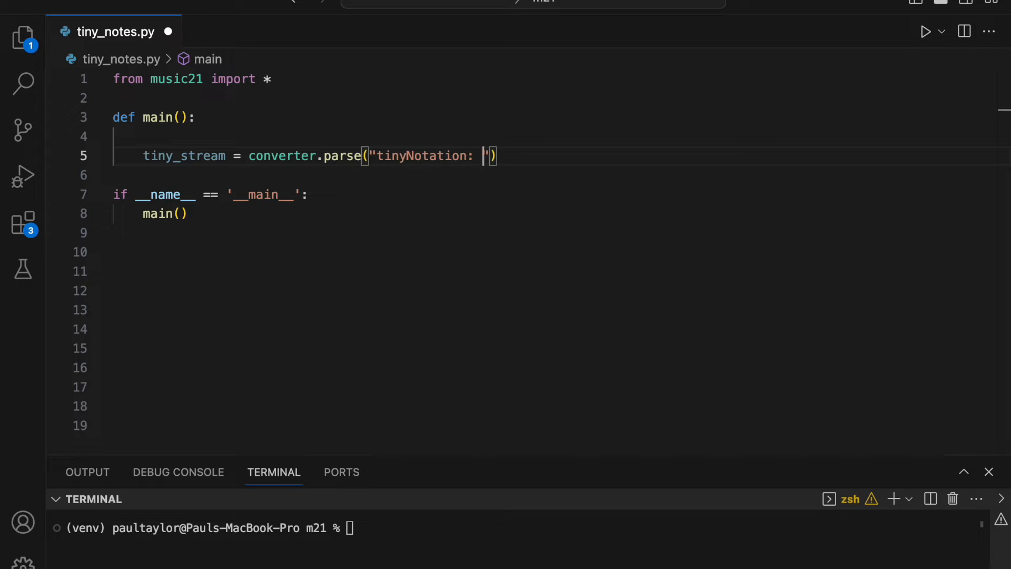
{"action": "type", "text": "2/4"}
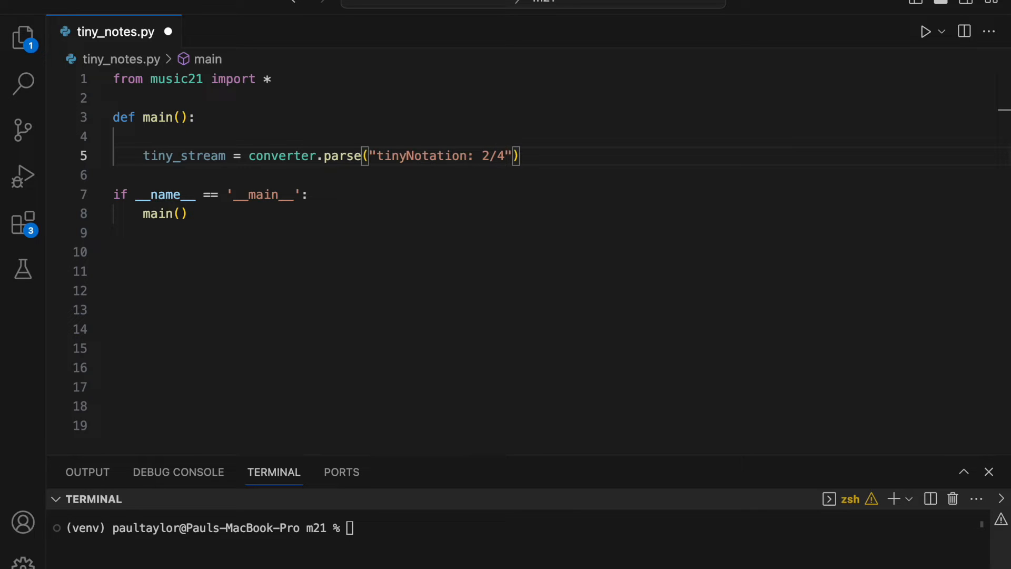
{"action": "type", "text": "c d"}
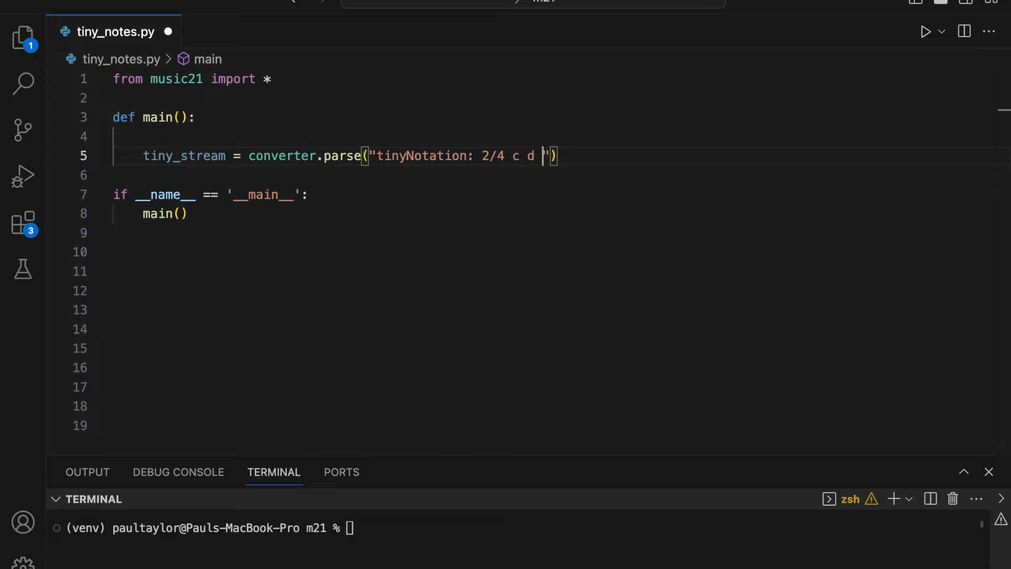
{"action": "type", "text": "c#"}
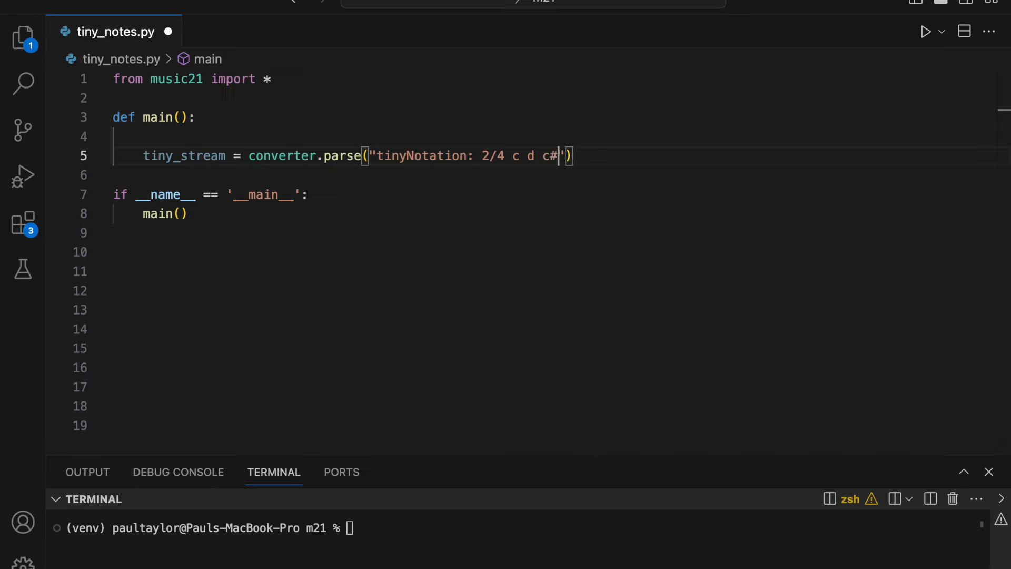
{"action": "type", "text": "cn e- en"}
{"action": "left_click", "coordinate": [554, 174]}
{"action": "type", "text": "tiny_stream.show("}
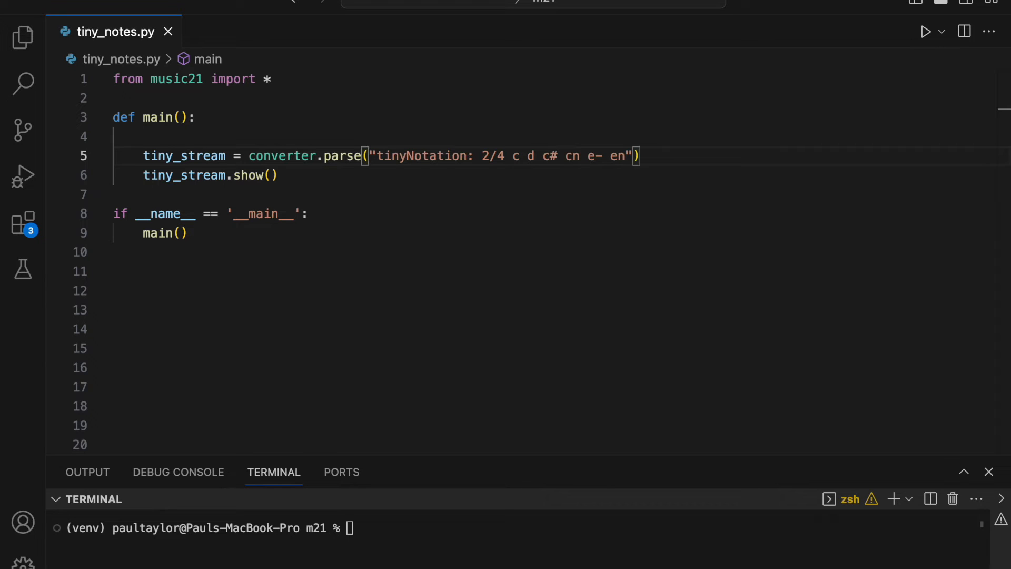
- Rewrite the notes as "2/4 c' A", raising the first c an octave
{"action": "type", "text": "'"}
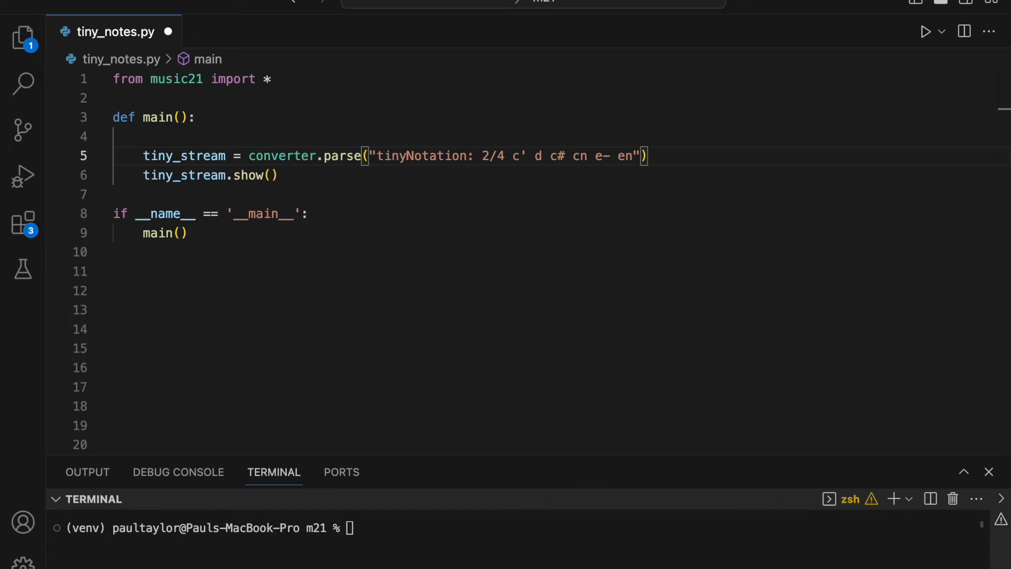
{"action": "left_click", "coordinate": [533, 156]}
{"action": "type", "text": "A"}
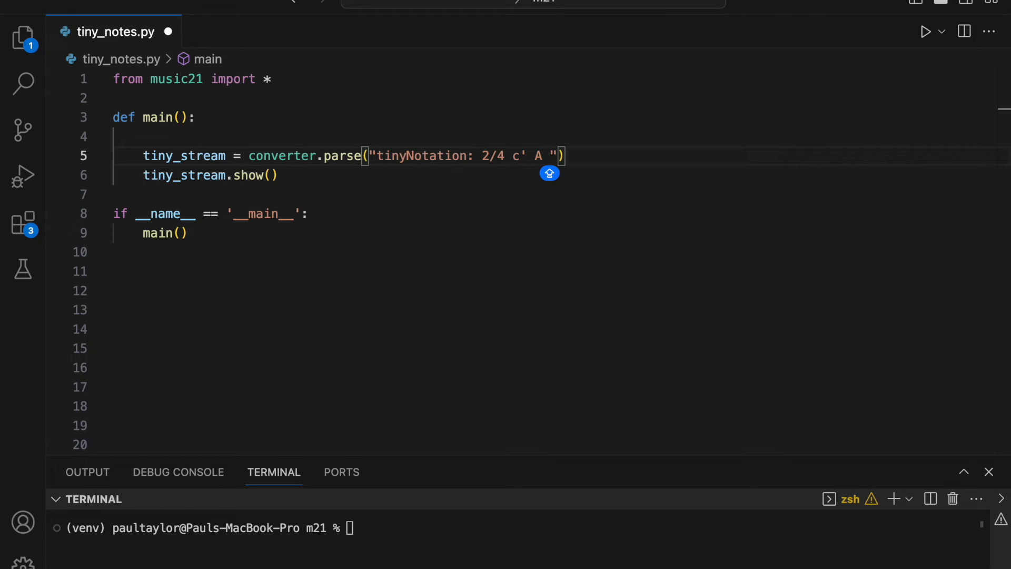
- Append the lower-octave notes GG# Gn FFF FF# after A in the tinyNotation string
{"action": "type", "text": "G"}
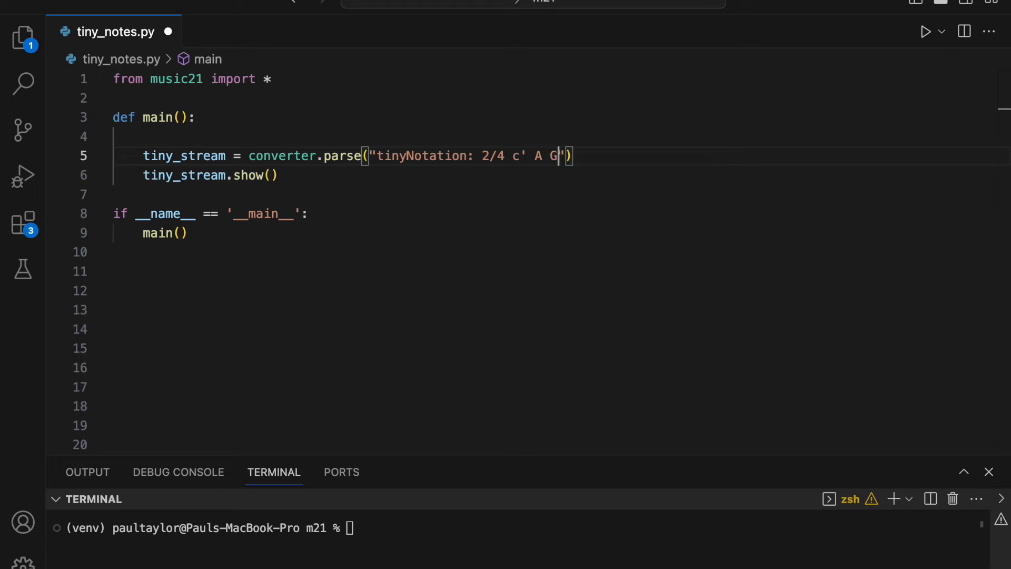
{"action": "type", "text": "G"}
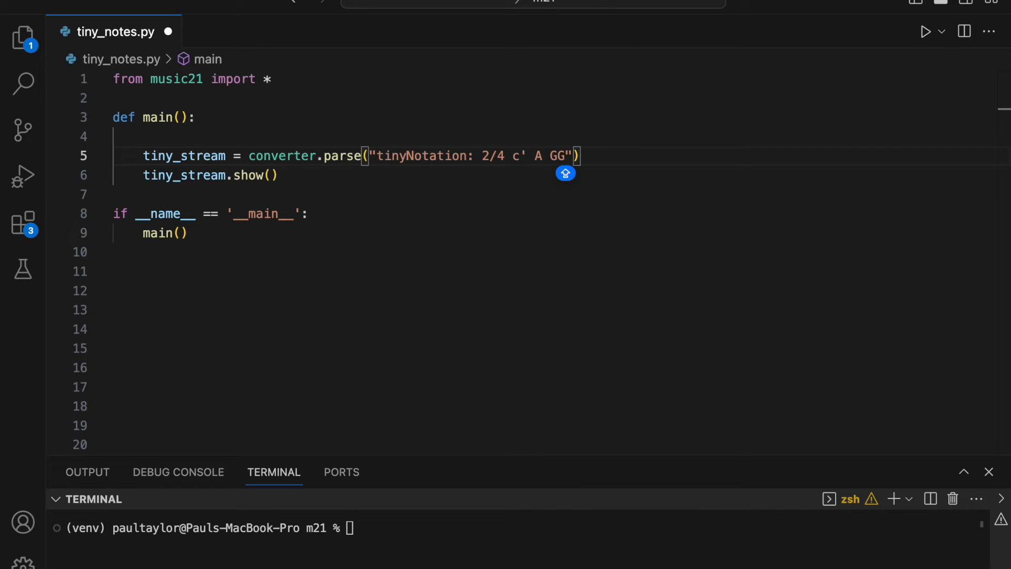
{"action": "type", "text": "#"}
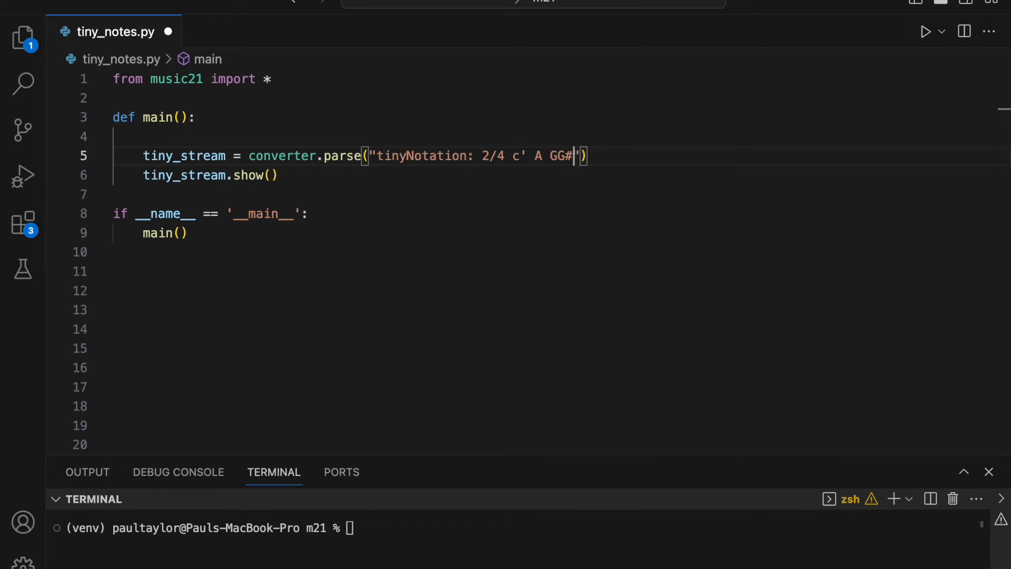
{"action": "type", "text": "Gn"}
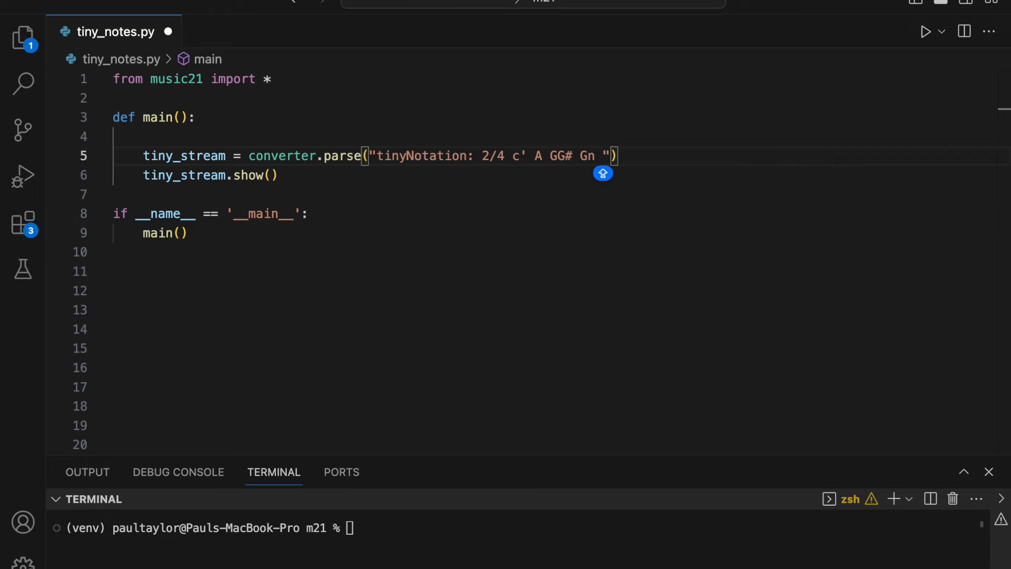
{"action": "type", "text": "FFF FF#"}
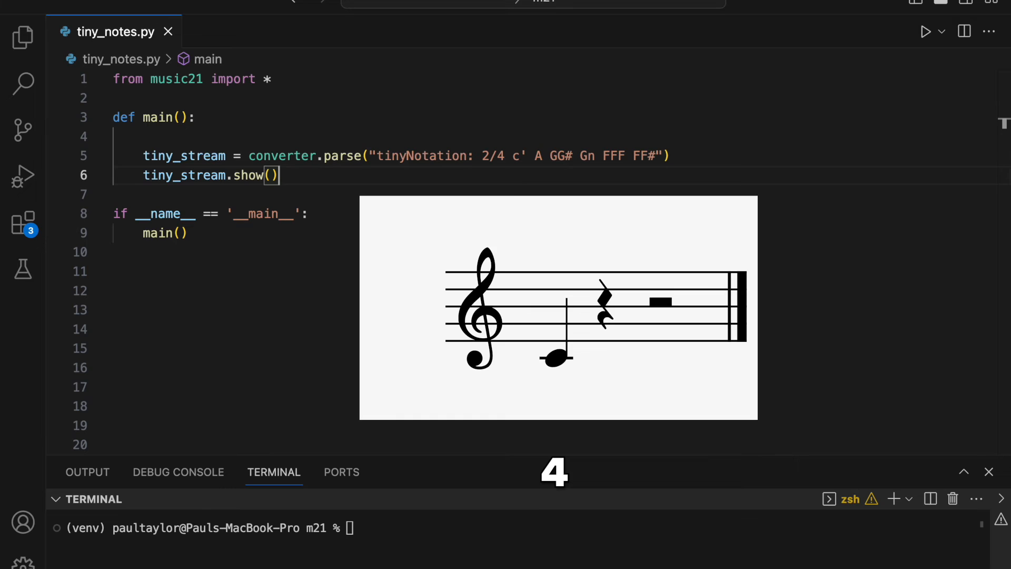
- Edit the string to "2/4 c8 A GG# Gn FFF4. FF#8~ FF#2 r4 C" with durations, dot, tie and rest
{"action": "type", "text": "8"}
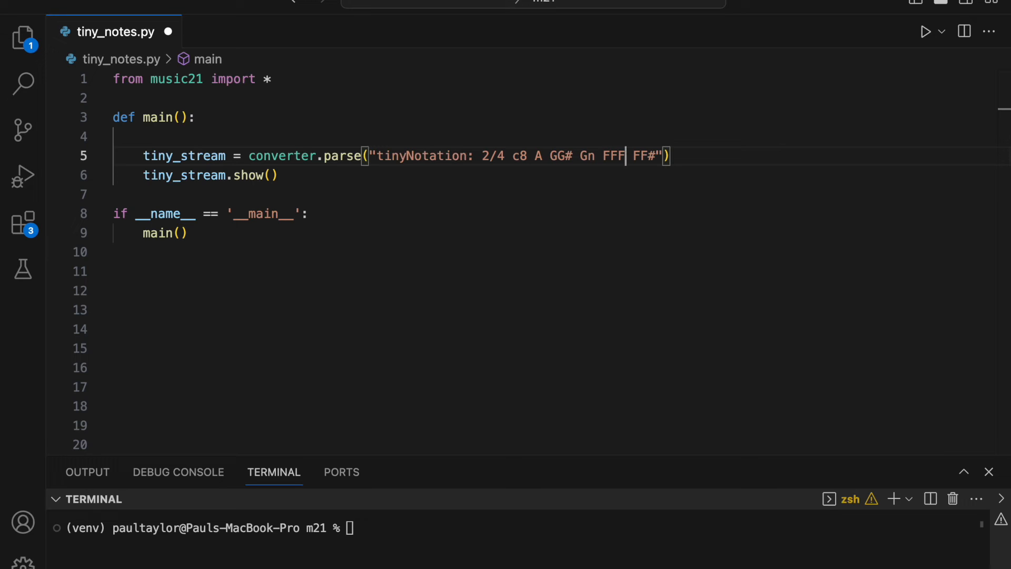
{"action": "type", "text": "4."}
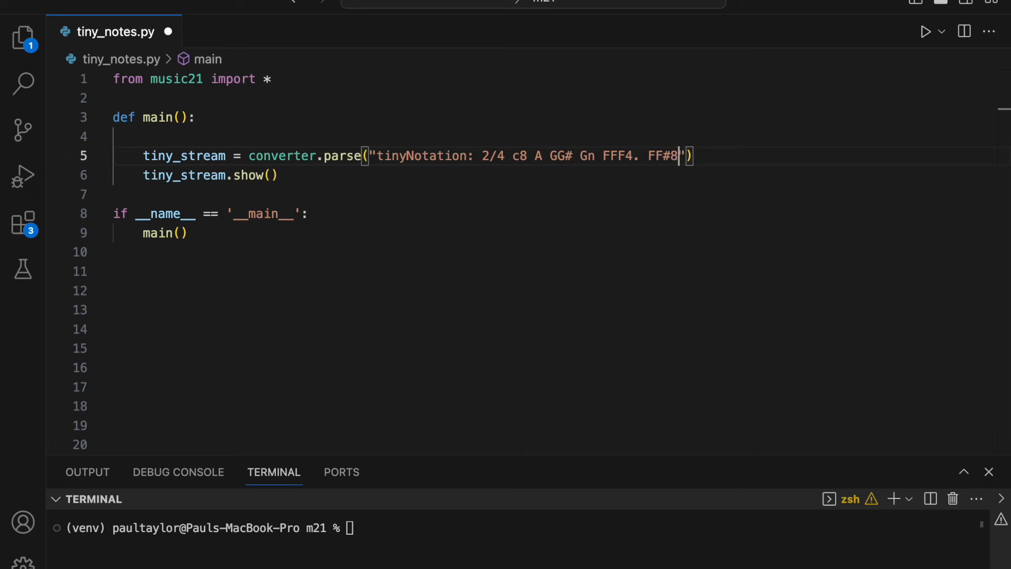
{"action": "type", "text": "~ FF#2"}
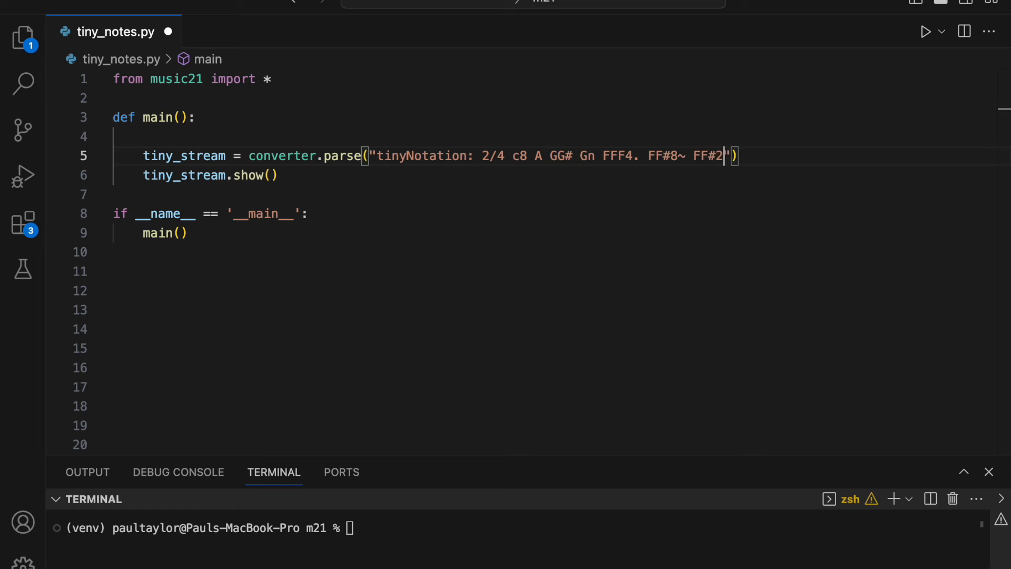
{"action": "type", "text": "r4 C"}
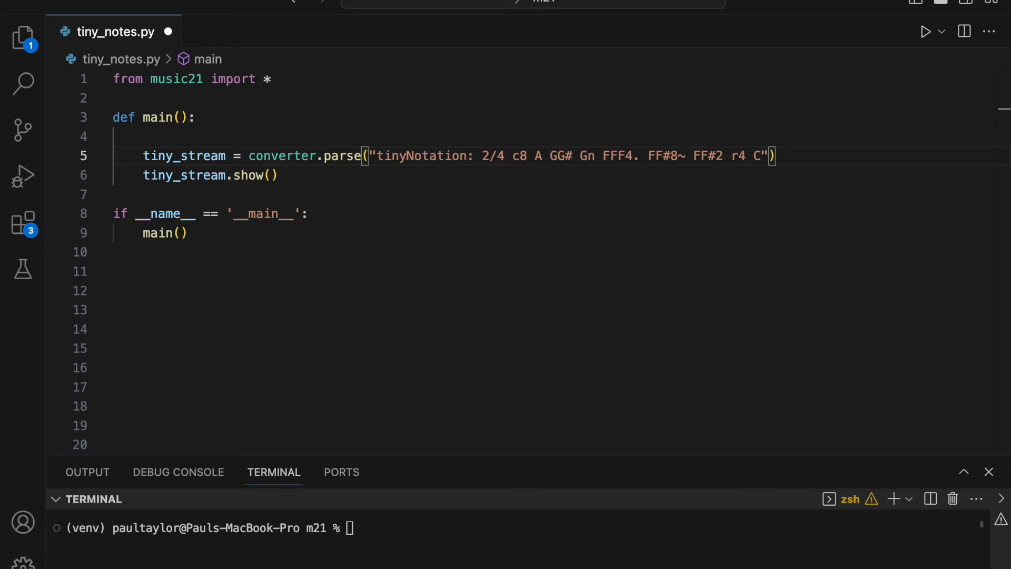
- Prefix the opening c8 with 'tri' so the string begins "2/4 tric8 A"
{"action": "type", "text": "tr"}
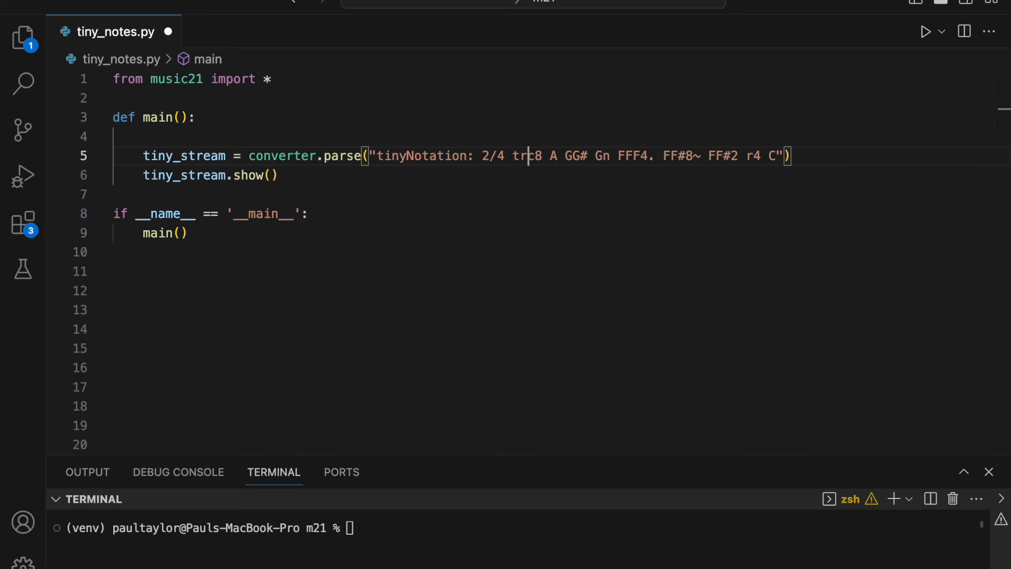
{"action": "type", "text": "i"}
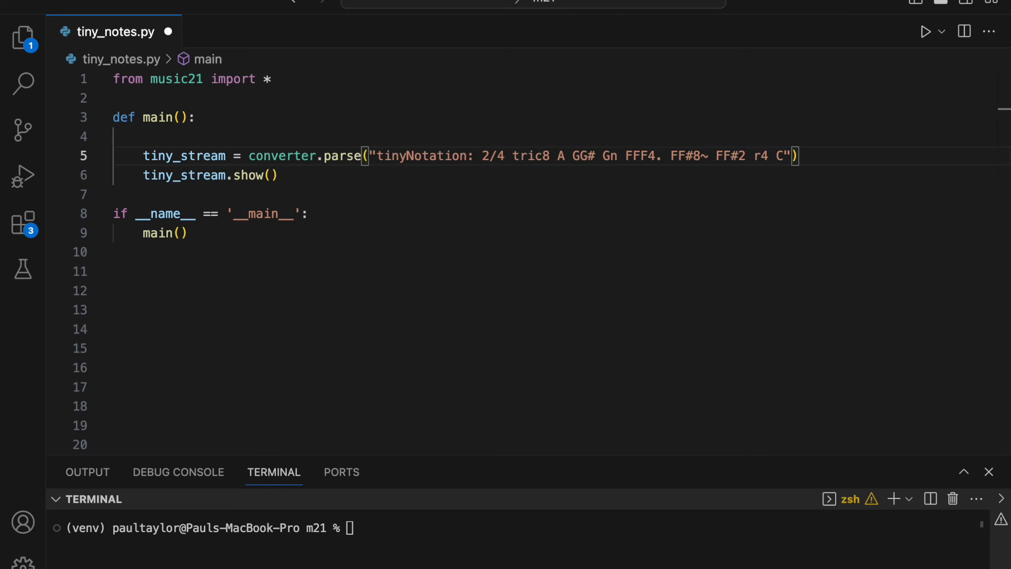